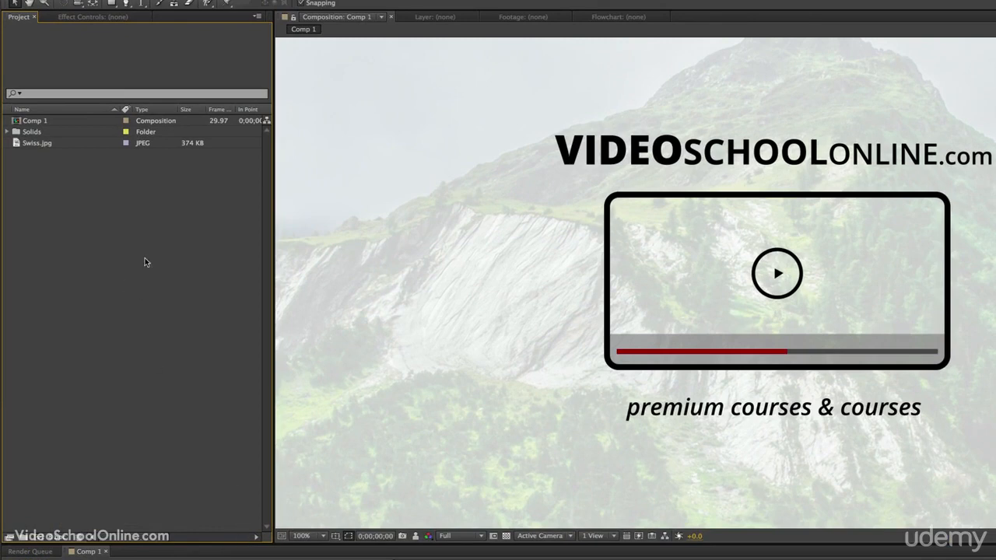
mouse_move(103, 287)
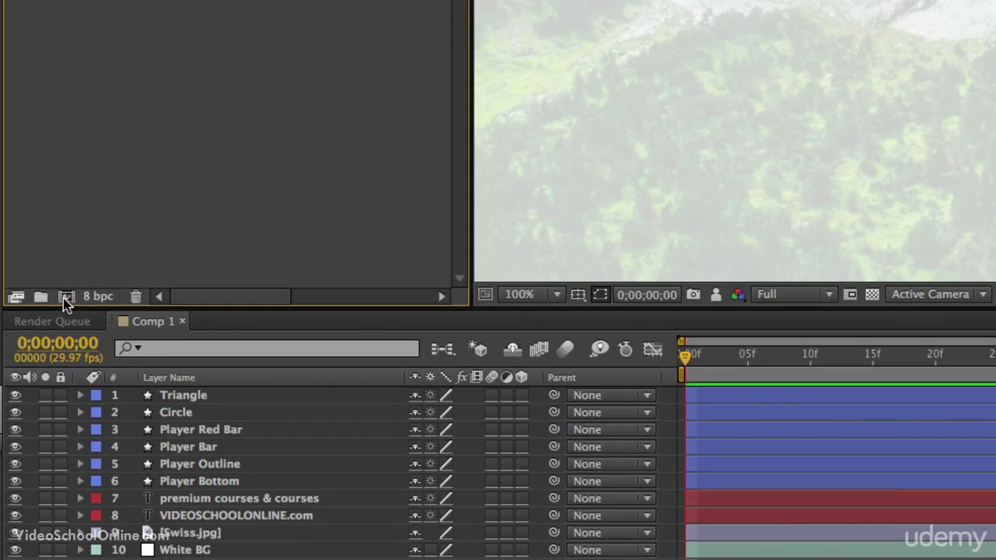
mouse_move(66, 303)
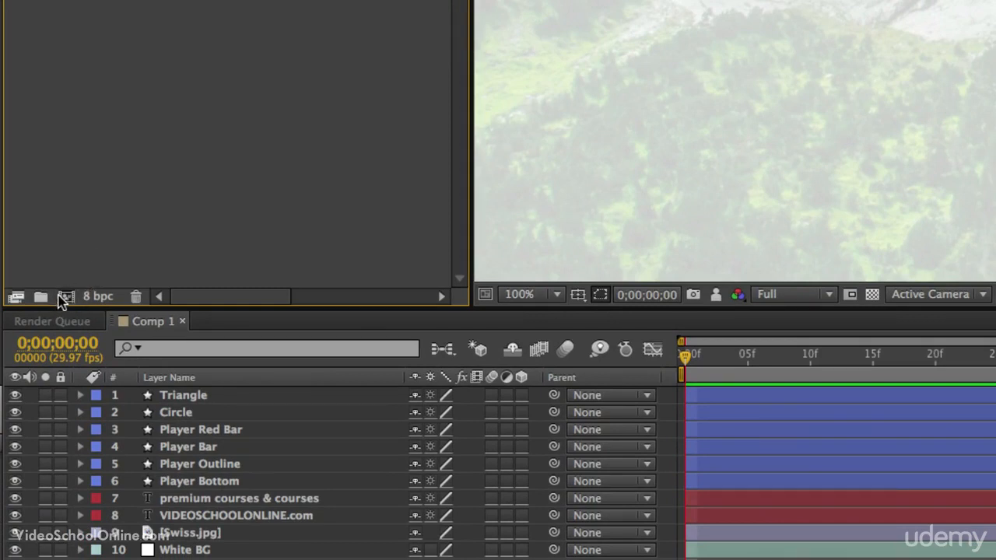
mouse_move(65, 295)
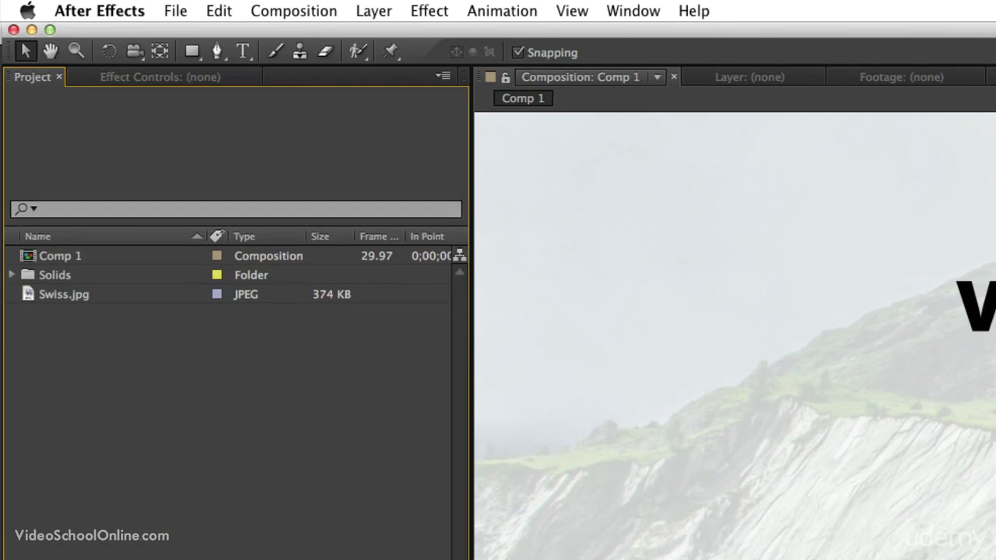
Step: Begin a new composition from the Composition menu, showing default Comp 2 settings
left_click(292, 9)
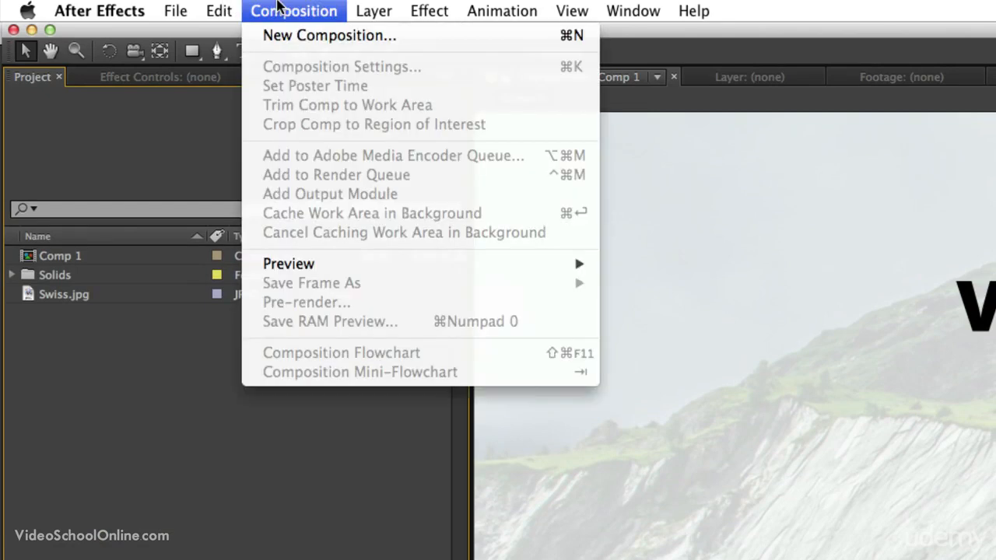
mouse_move(329, 35)
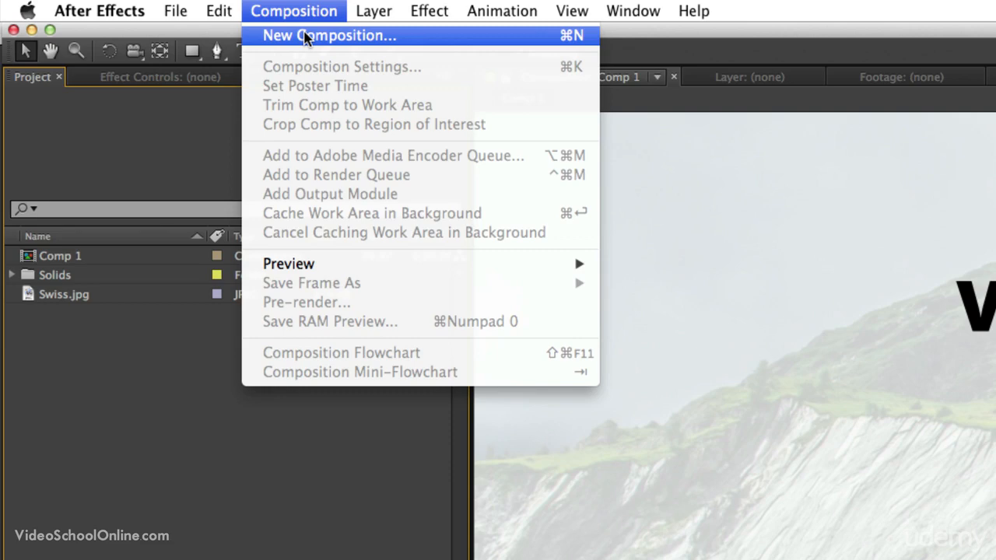
left_click(328, 35)
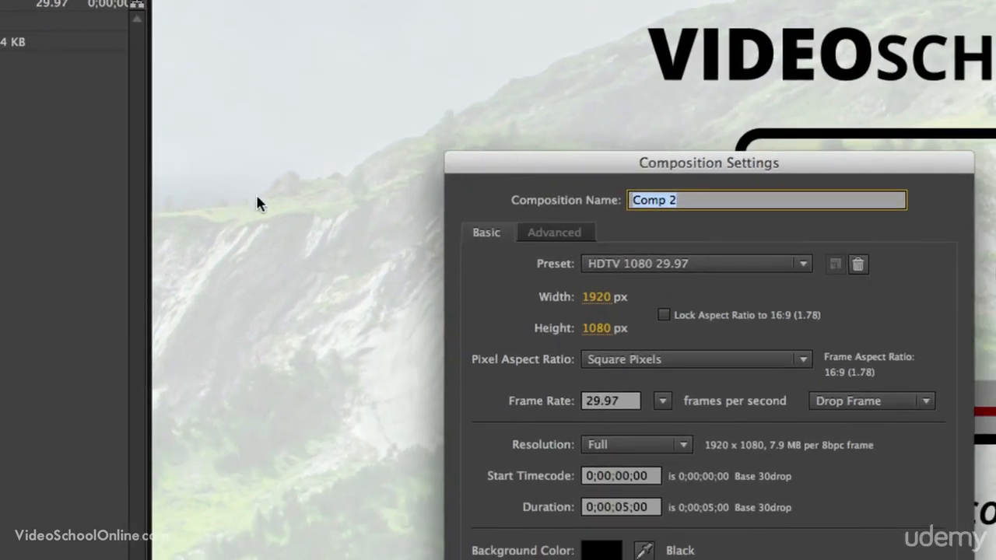
Step: Enter the composition name Title Card, glancing at the Advanced settings before returning to Basic
left_click_drag(708, 163, 451, 61)
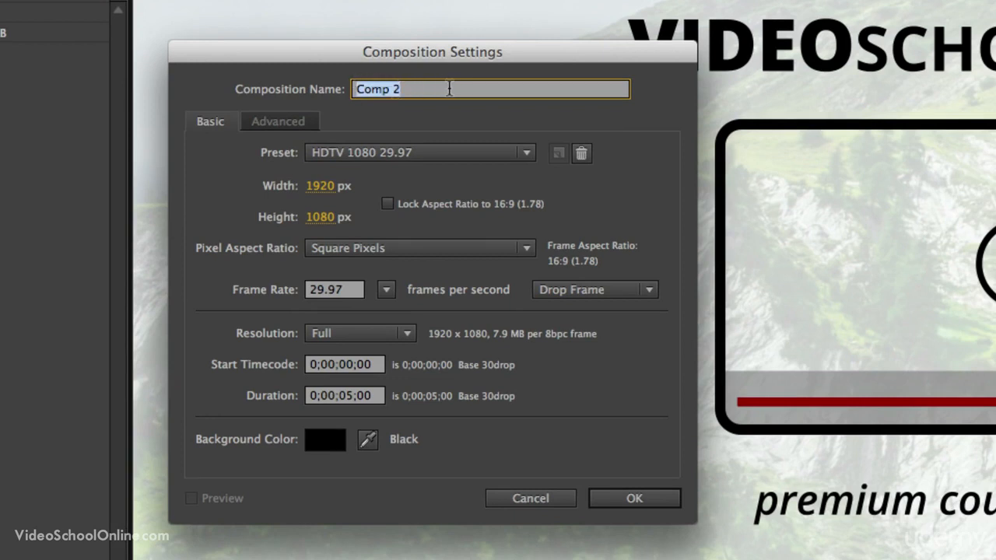
type("Title Card")
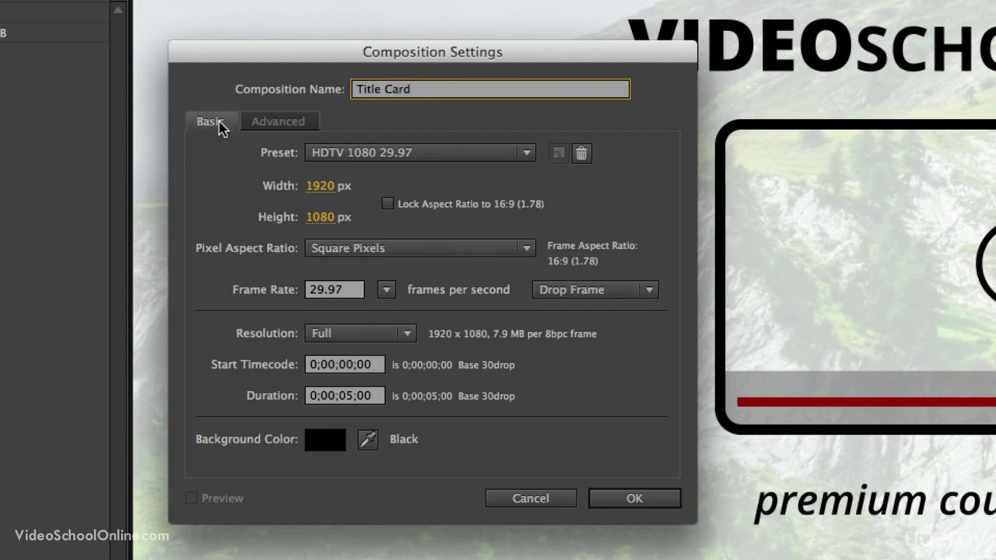
left_click(277, 121)
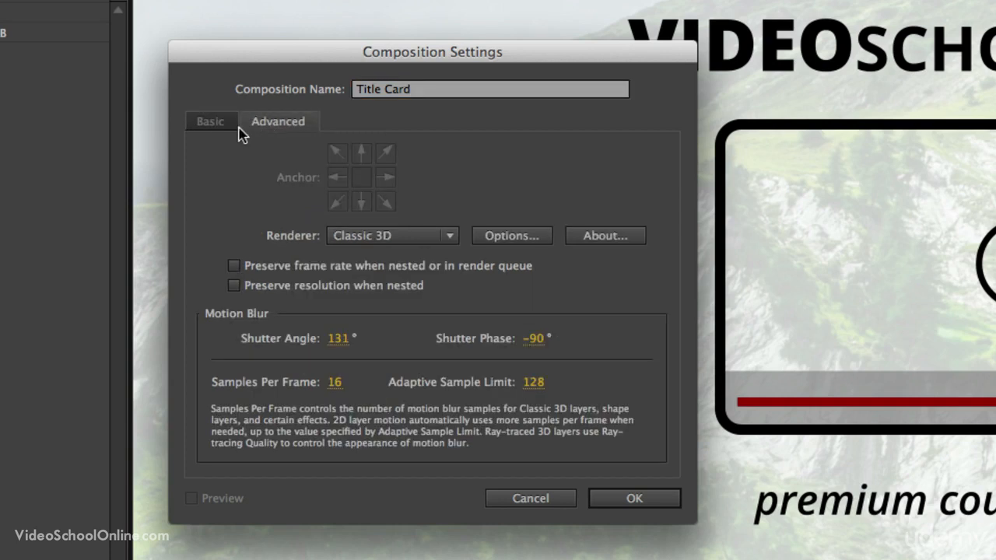
left_click(210, 121)
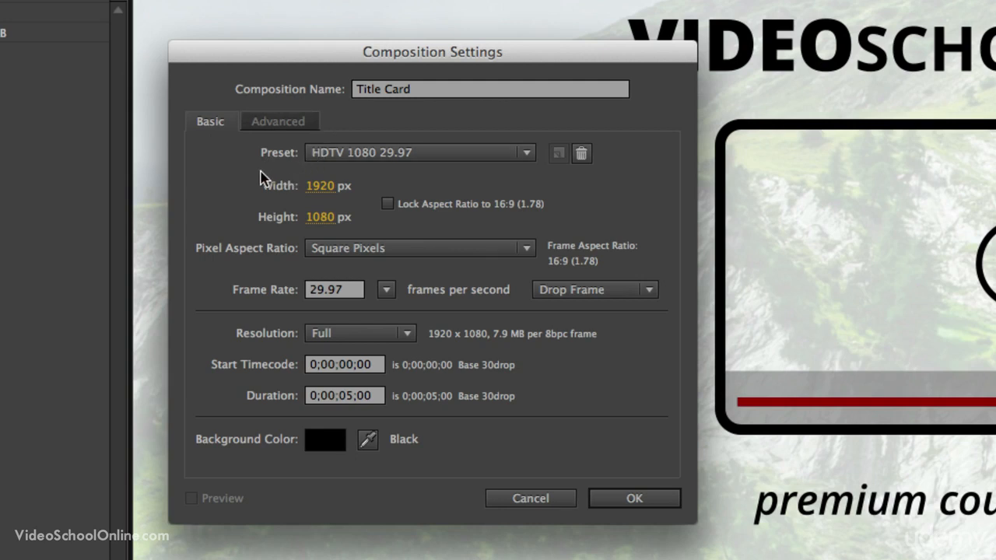
mouse_move(366, 161)
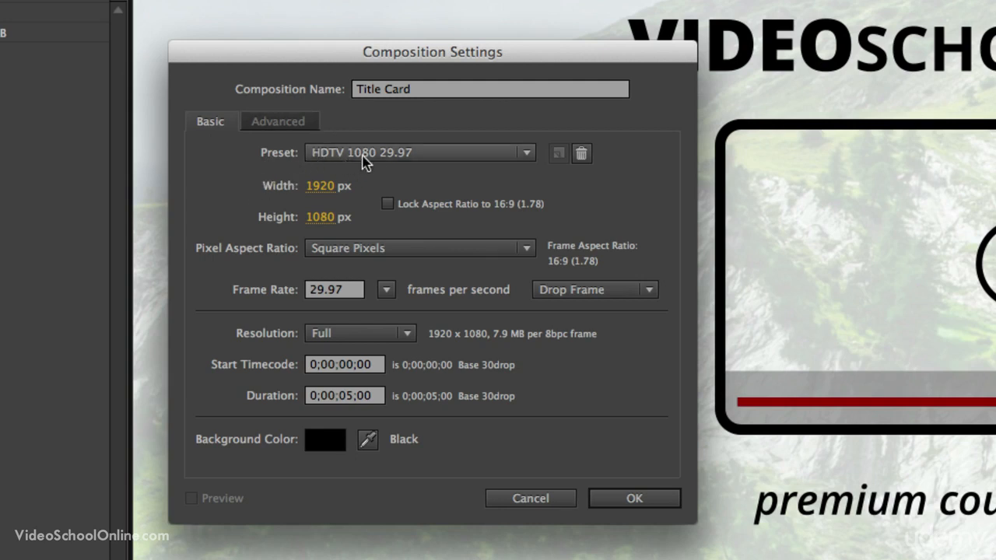
mouse_move(334, 165)
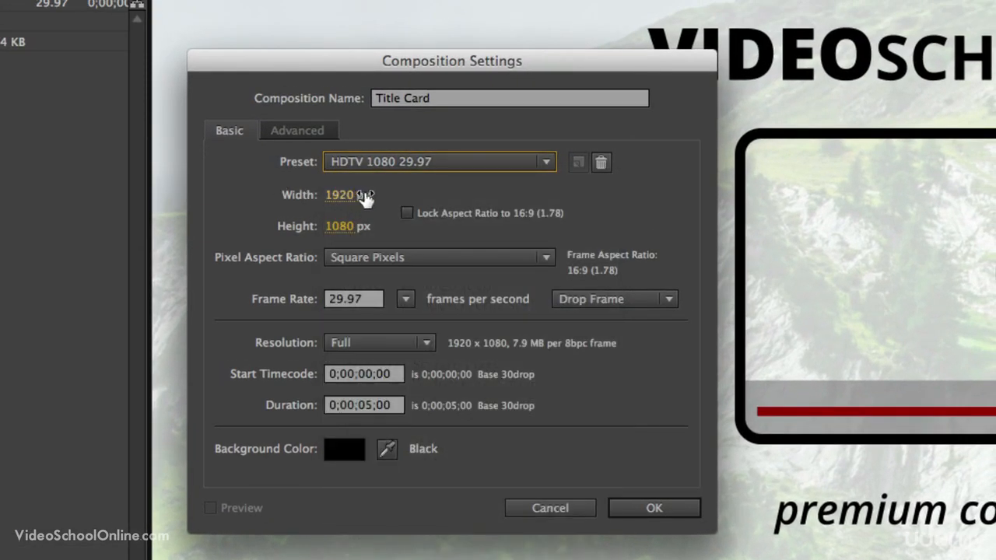
Step: Set the composition to 200 by 100 pixels, keeping square pixels
left_click(354, 195)
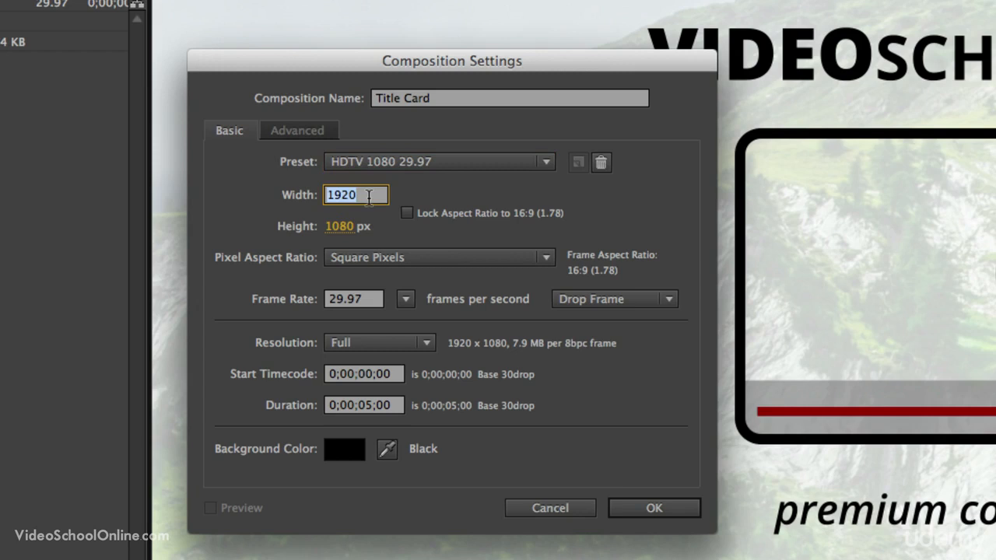
type("200")
left_click(348, 226)
type("100")
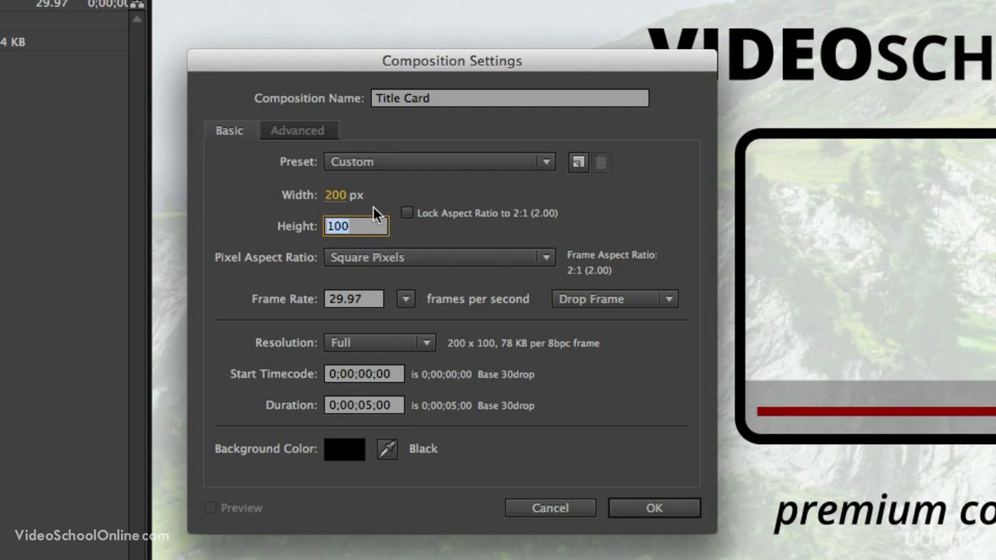
left_click(355, 226)
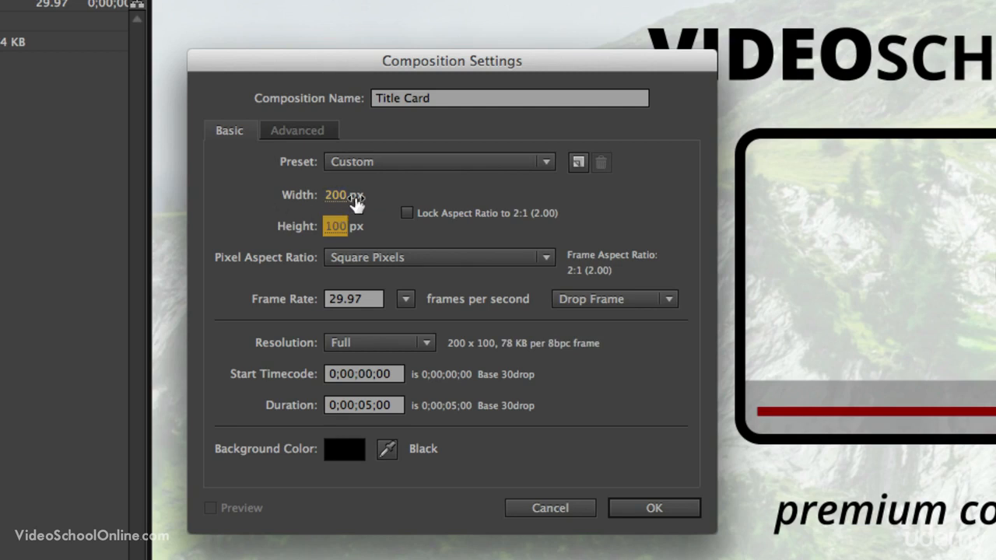
mouse_move(389, 232)
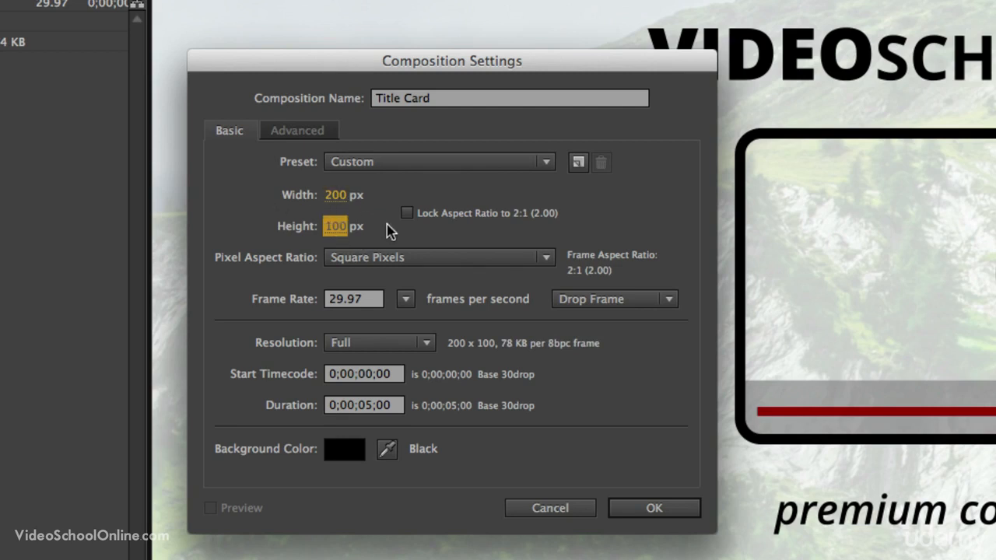
left_click(439, 257)
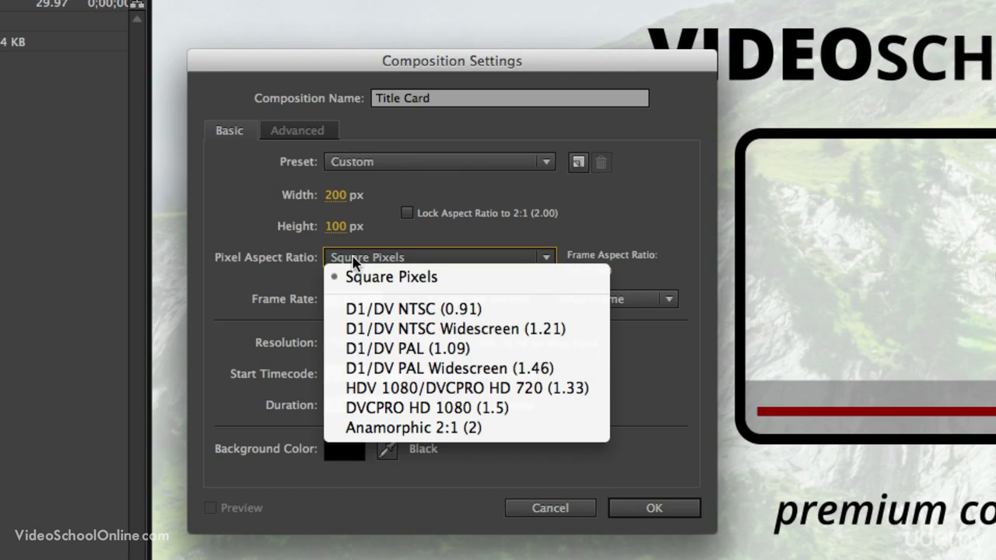
left_click(390, 277)
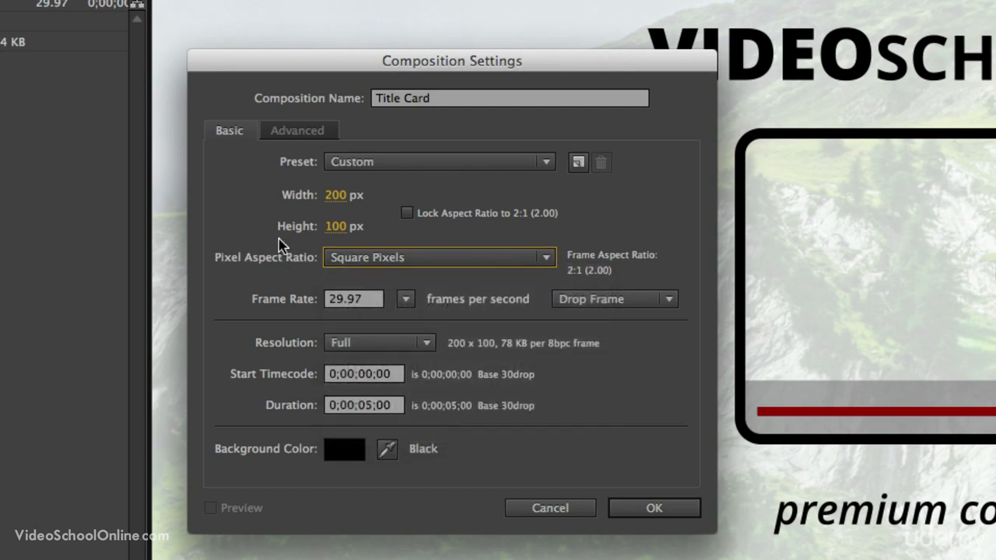
mouse_move(404, 302)
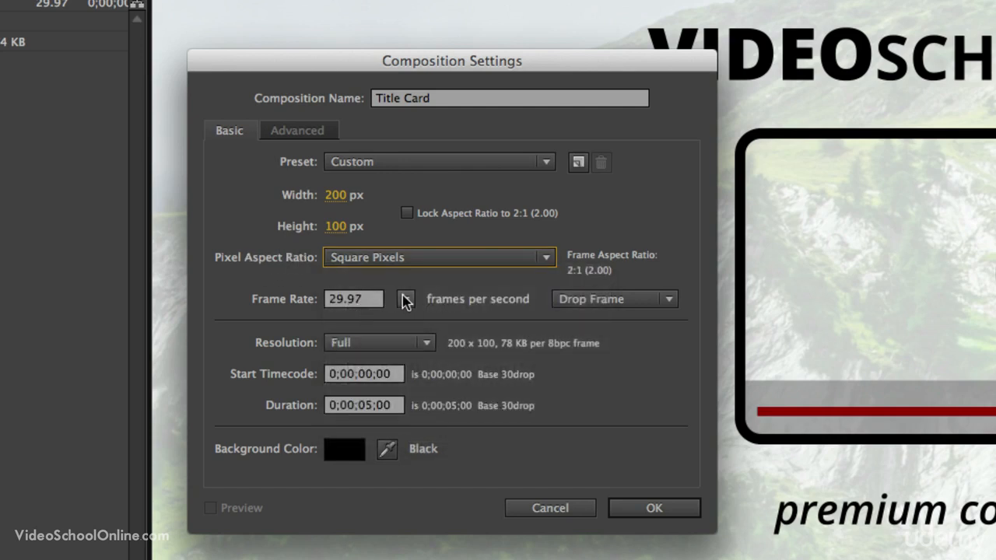
Step: Bring up the frame rate choices, with 29.97 still current
left_click(404, 299)
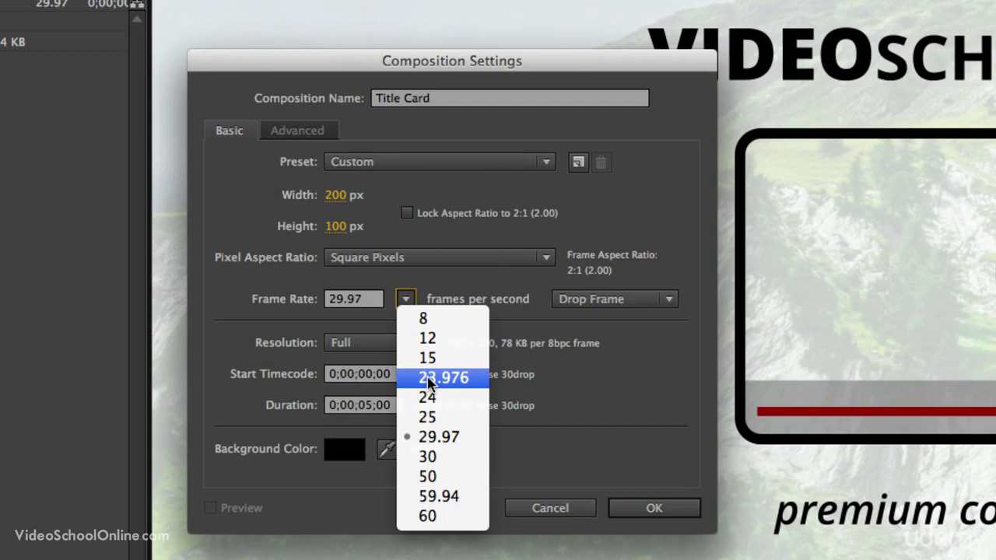
mouse_move(459, 381)
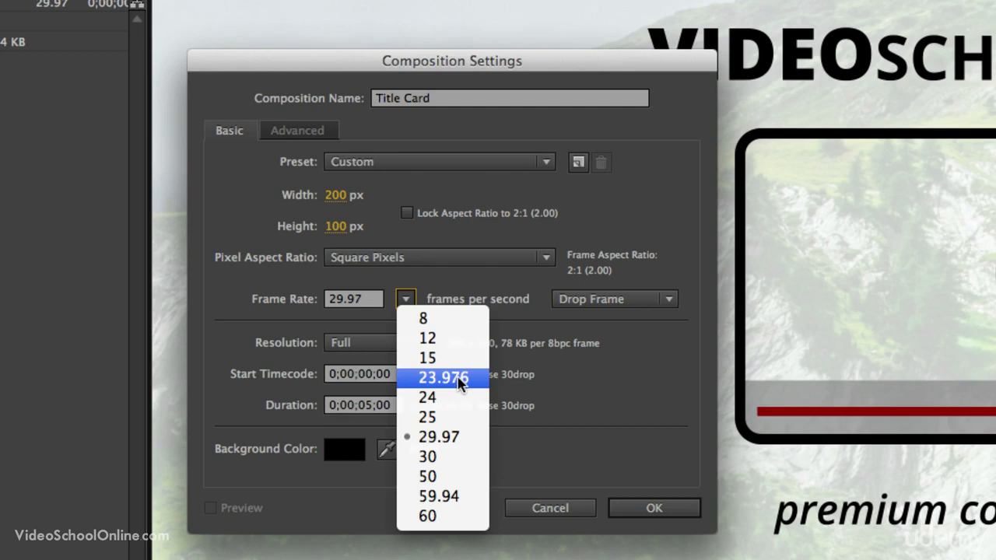
mouse_move(444, 397)
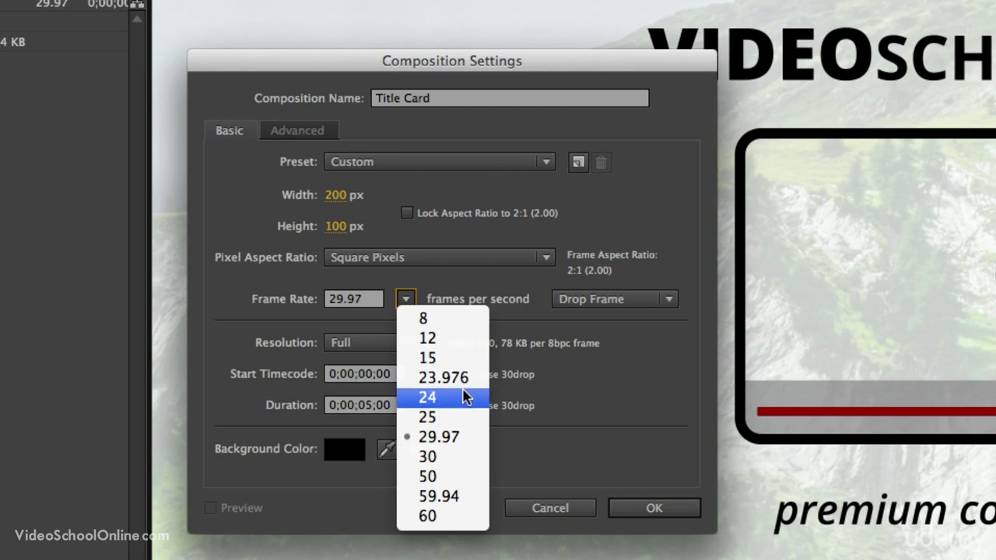
mouse_move(597, 401)
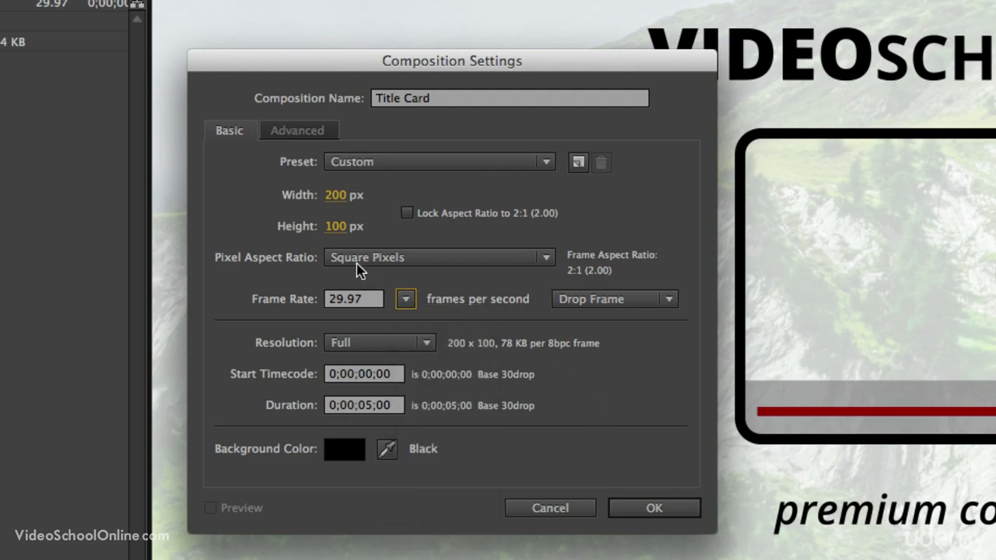
Step: Set the size back to 1920 by 1080 at Full resolution and the duration to 10 seconds
left_click(355, 195)
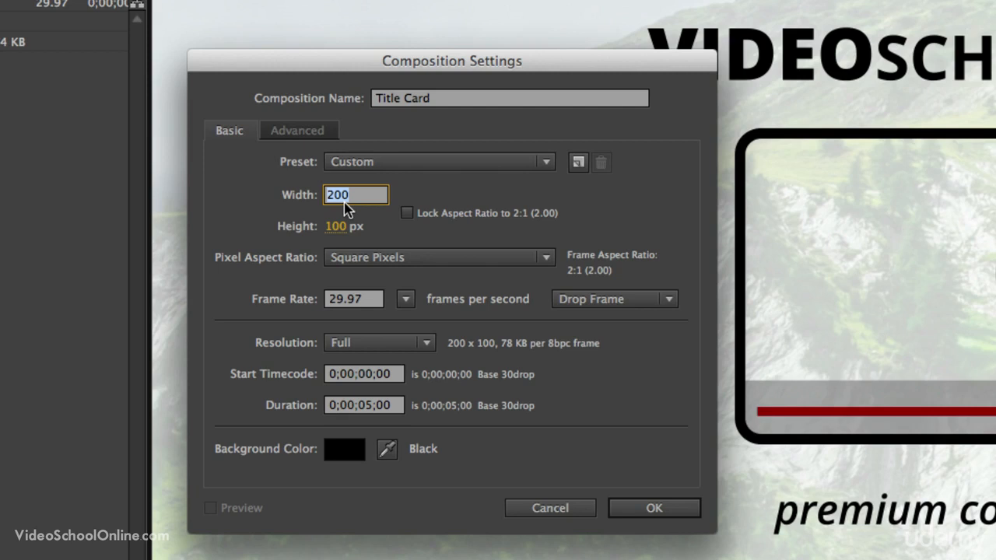
type("1920")
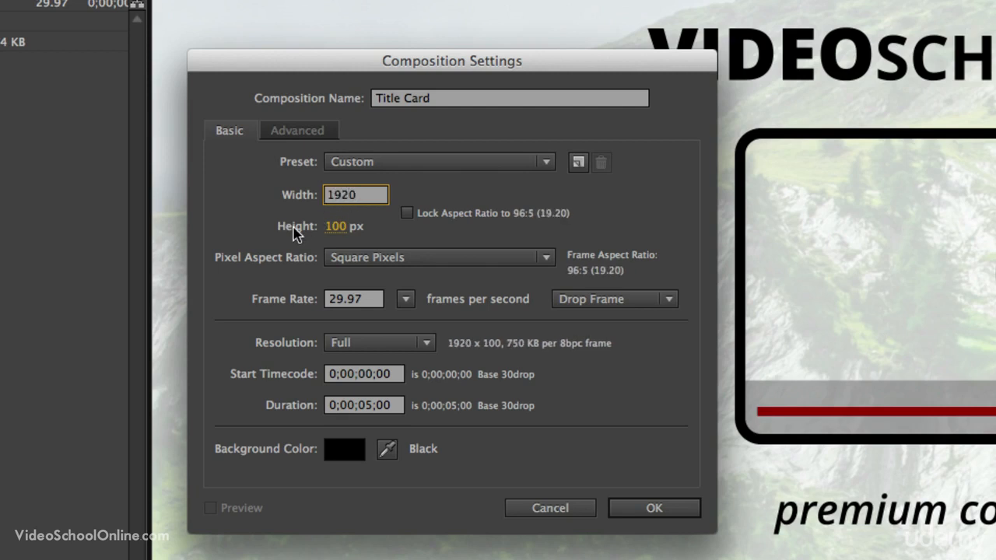
left_click(439, 161)
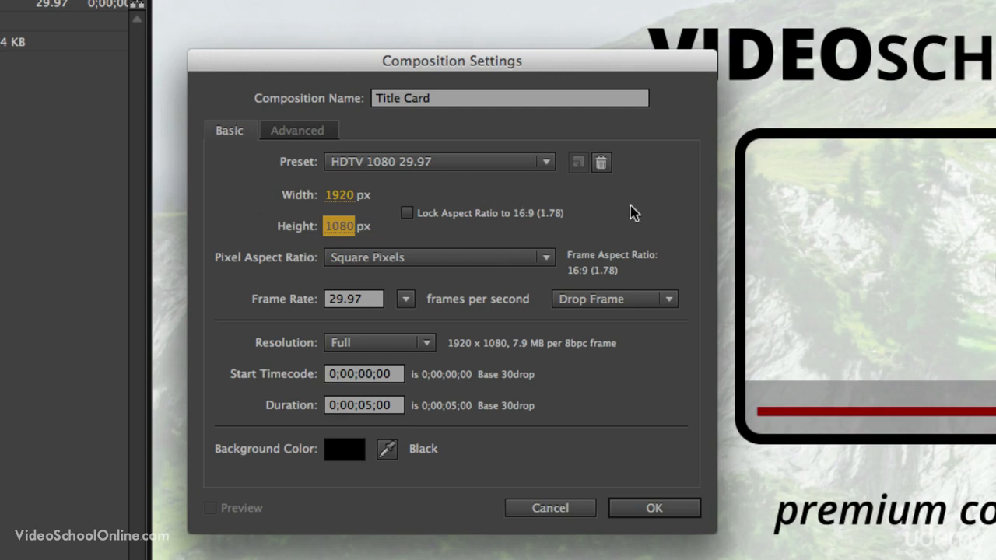
mouse_move(665, 199)
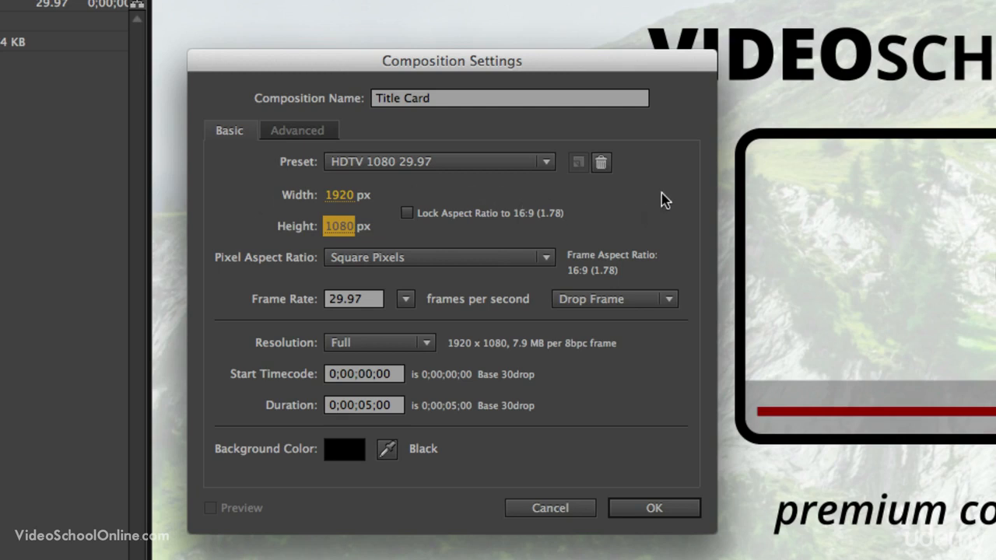
mouse_move(325, 339)
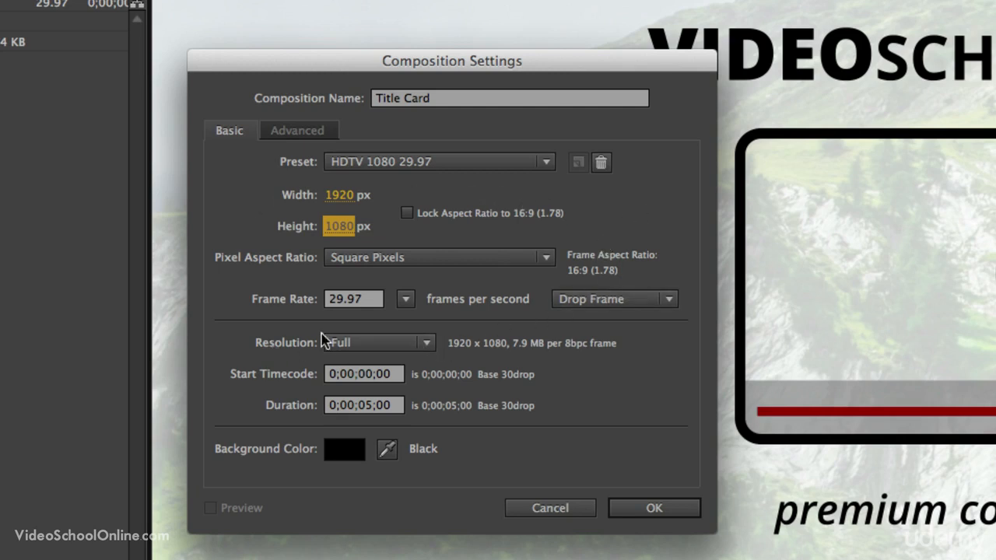
left_click(379, 342)
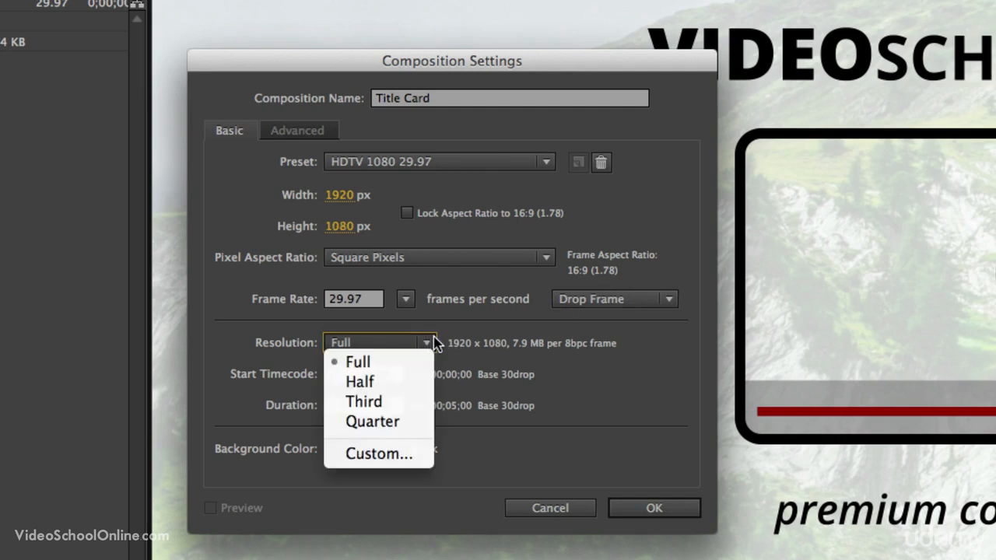
left_click(358, 361)
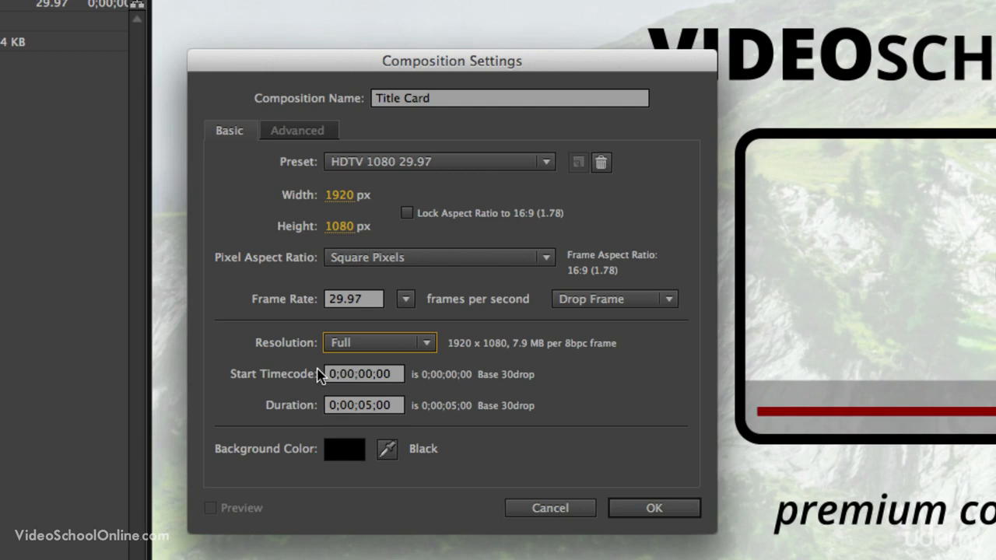
mouse_move(367, 414)
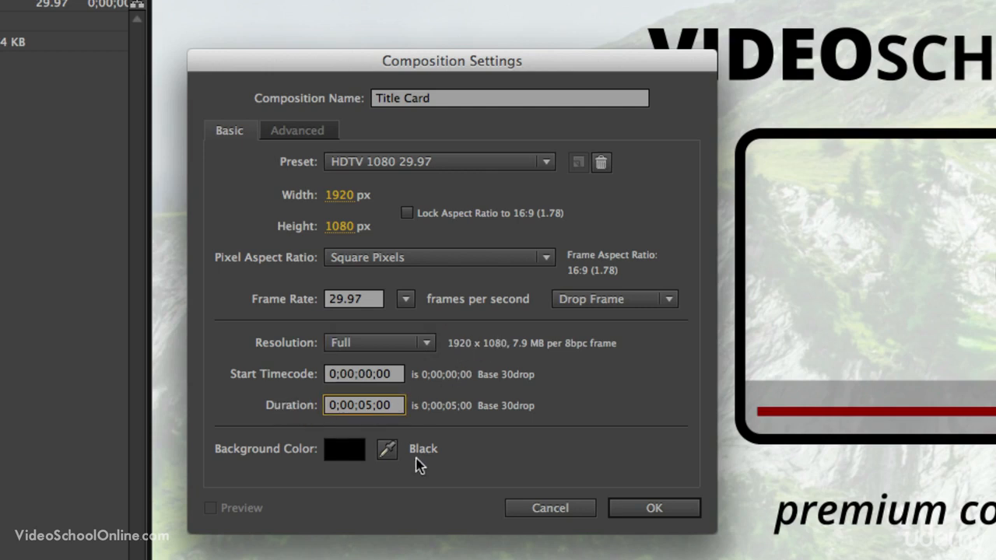
left_click(361, 405)
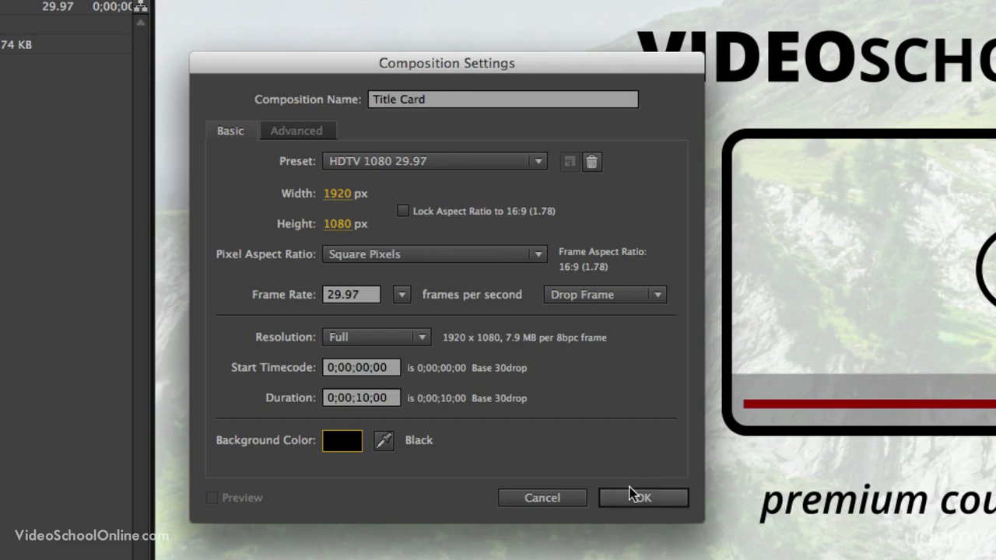
Step: Confirm the settings to create Title Card and open it from the Project panel
left_click(642, 497)
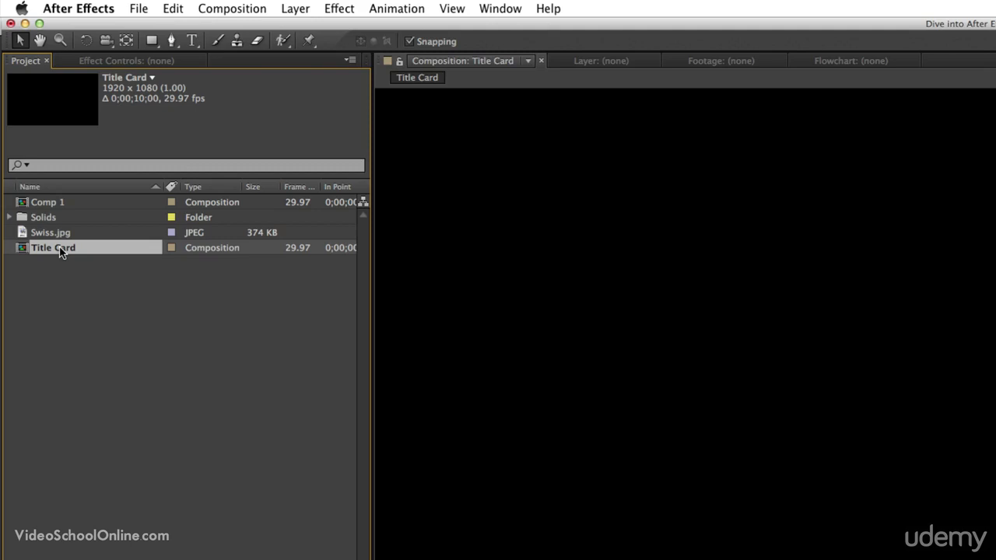
right_click(53, 248)
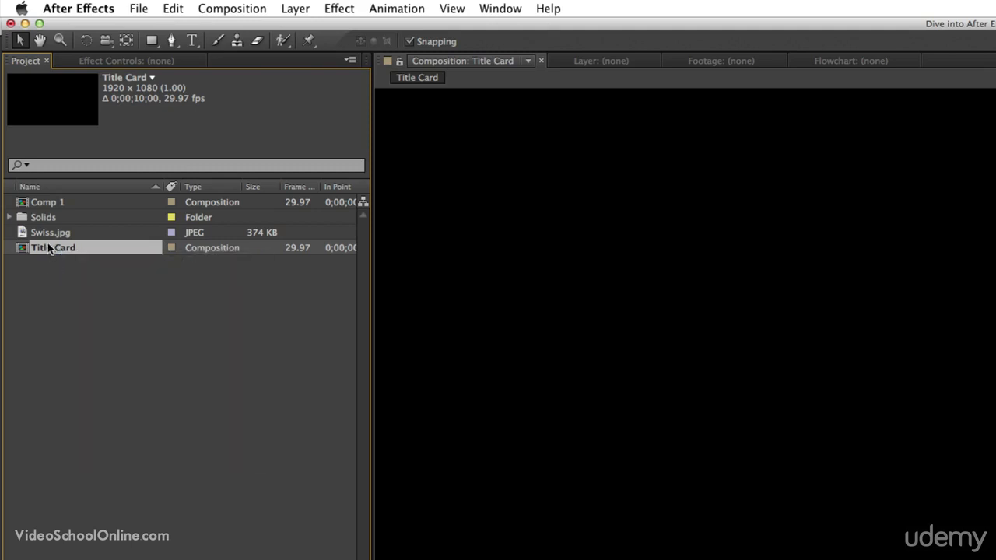
double_click(52, 248)
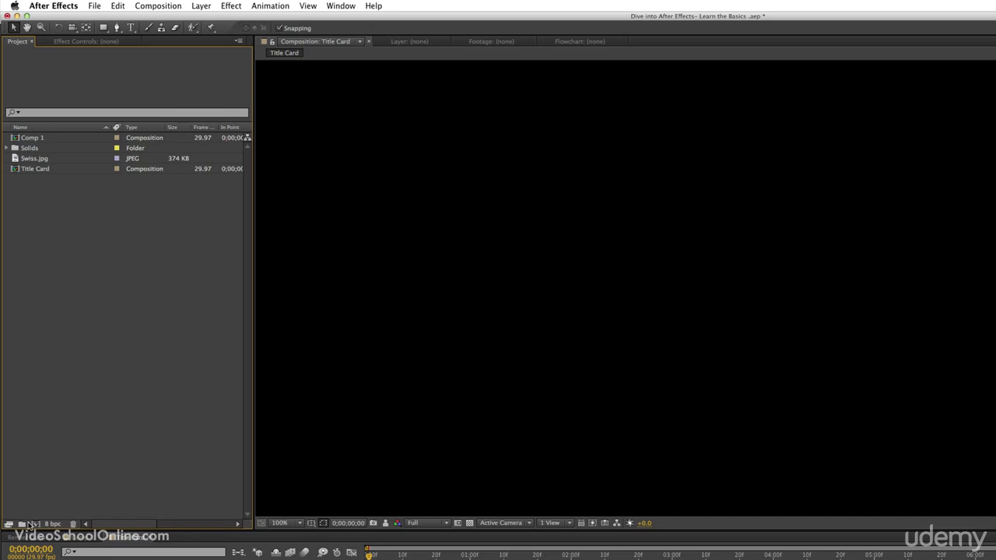
mouse_move(21, 523)
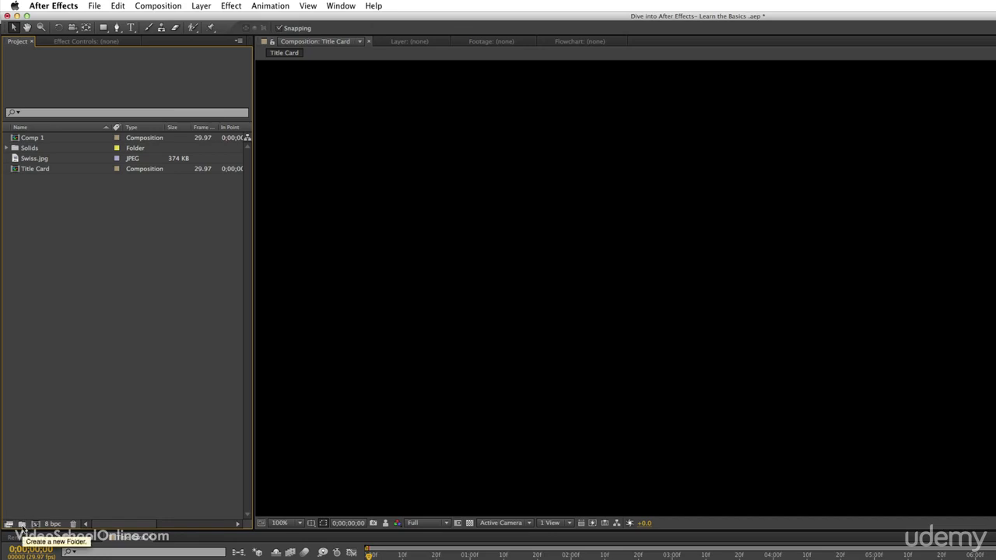
Step: Create a project folder named Compositions to hold Comp 1 and Title Card
left_click(22, 523)
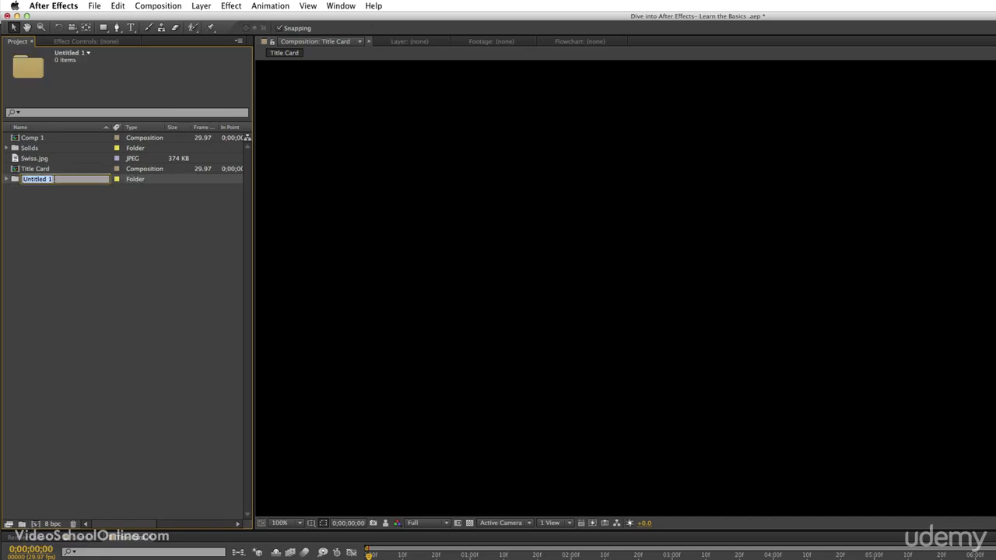
type("Compositions")
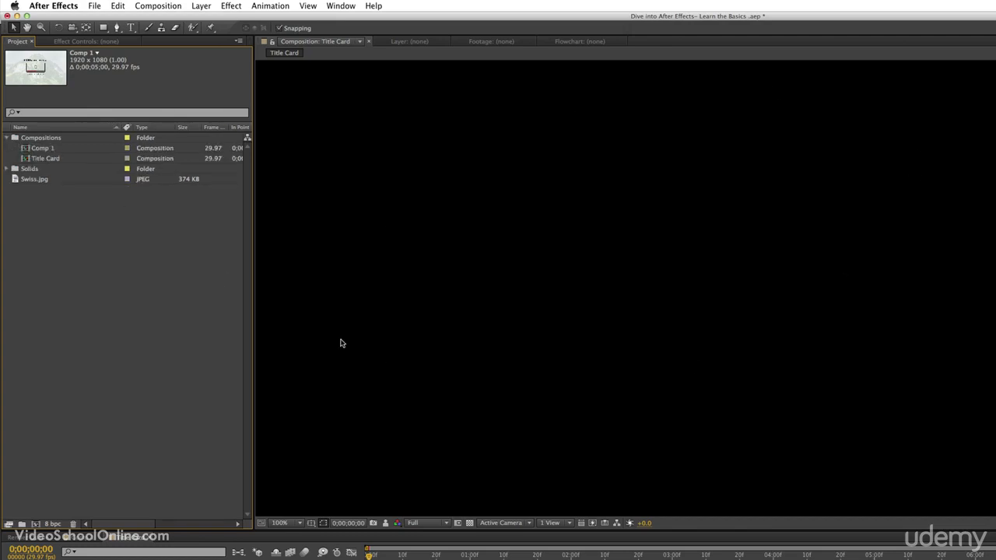
mouse_move(352, 344)
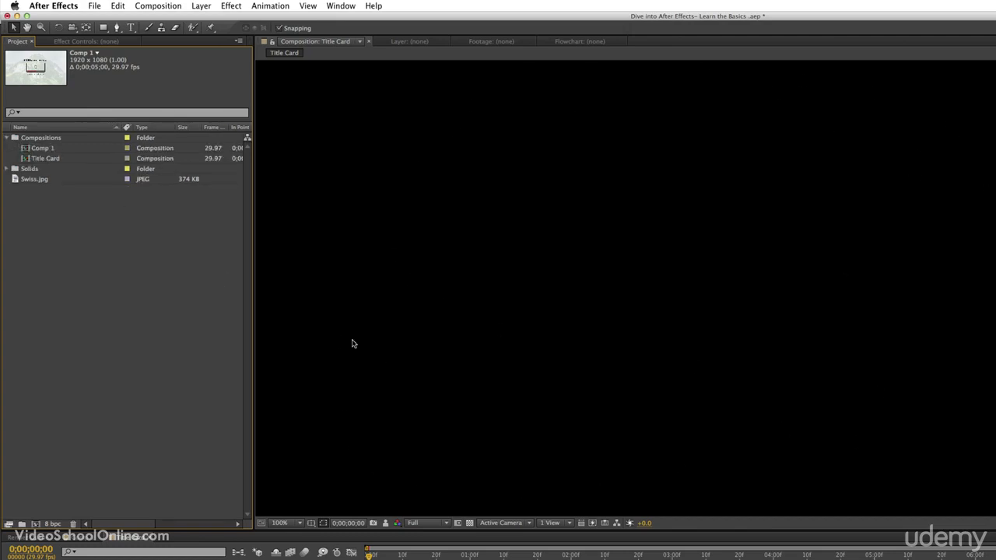
mouse_move(622, 144)
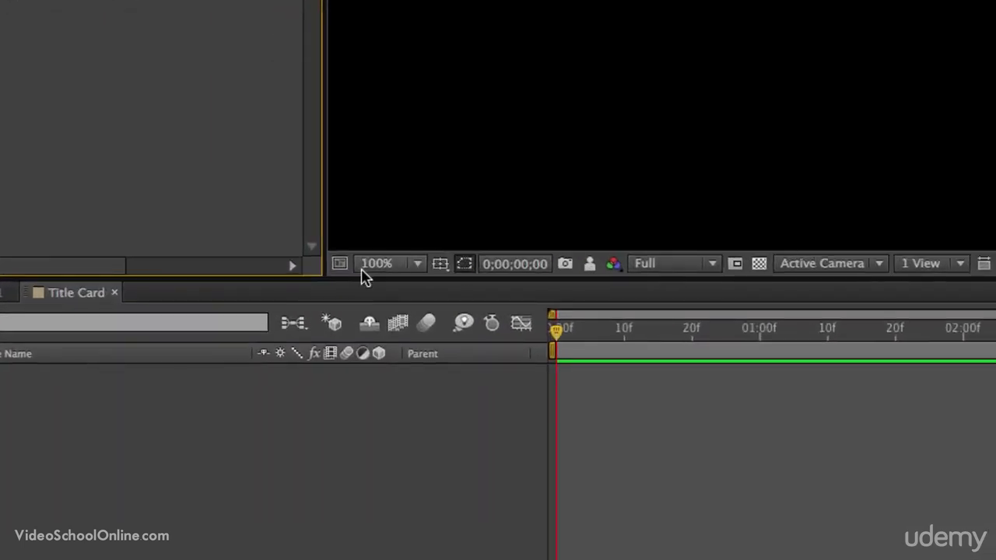
mouse_move(376, 265)
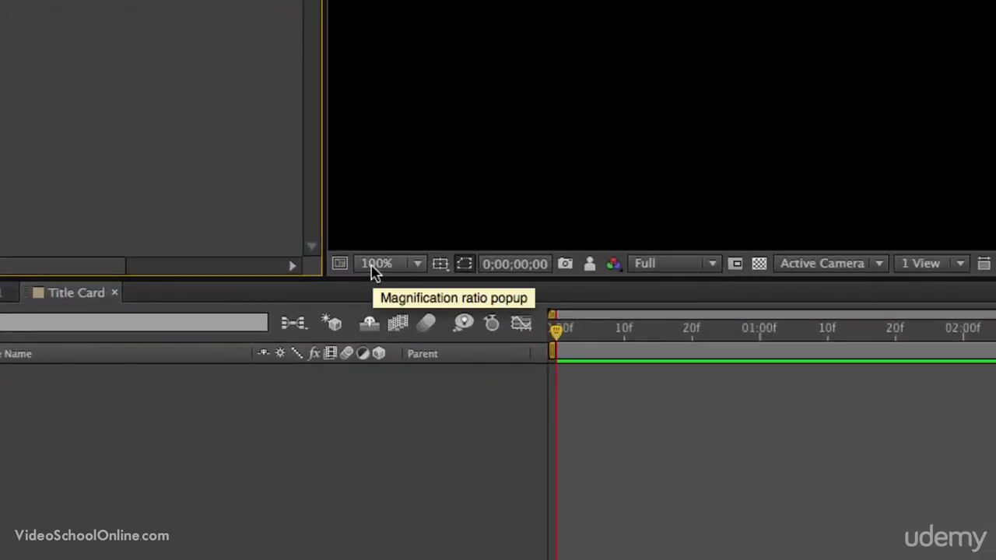
Step: Choose Fit up to 100% as the viewer magnification for the empty Title Card
left_click(389, 263)
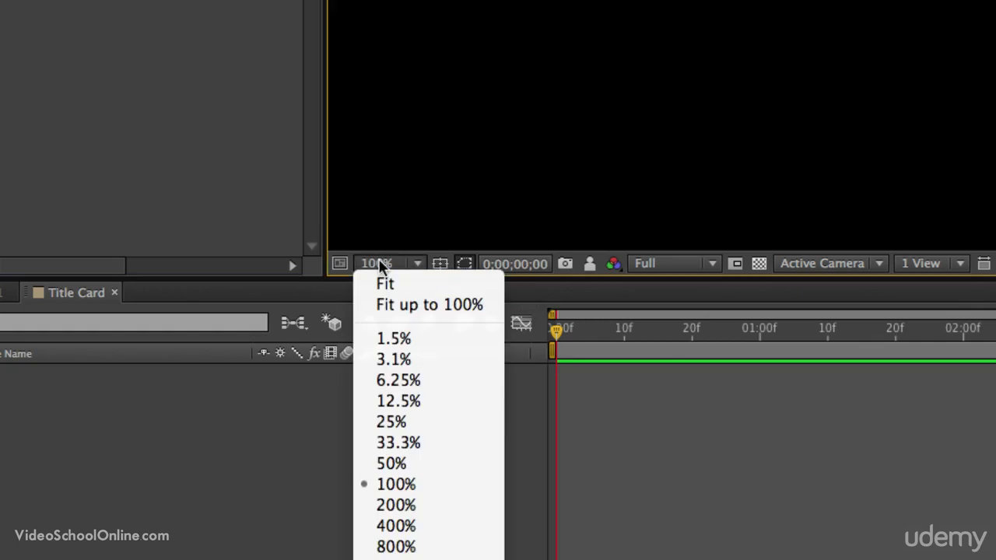
mouse_move(427, 304)
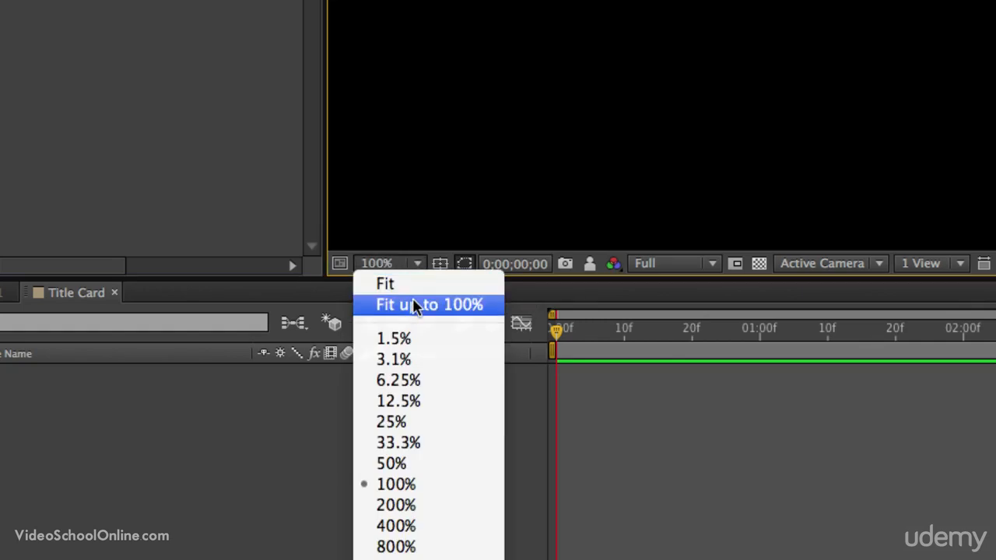
left_click(429, 304)
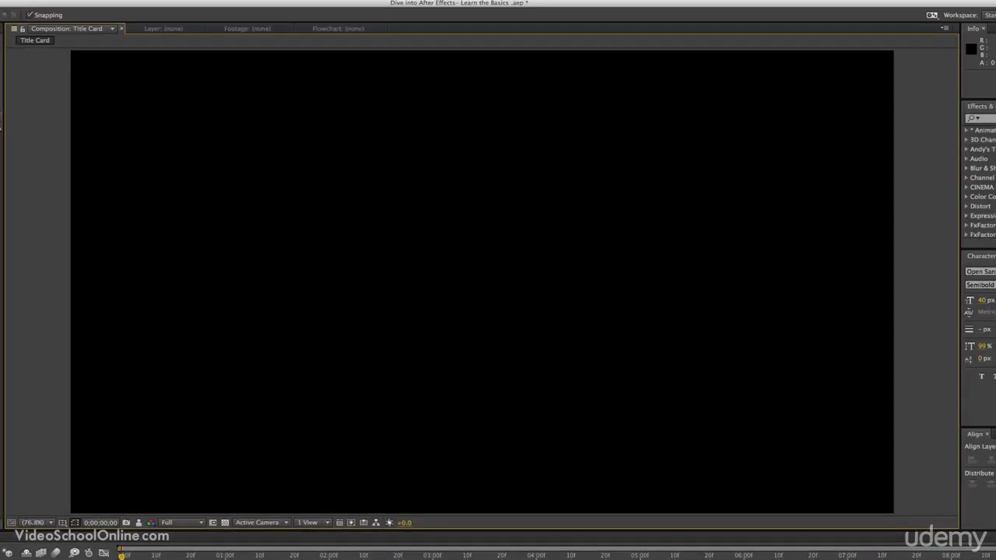
left_click(33, 523)
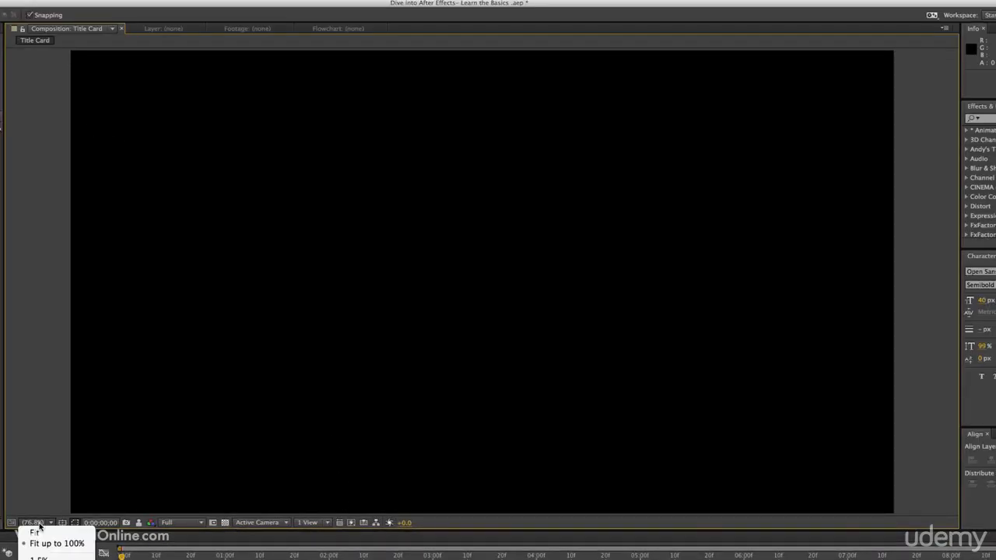